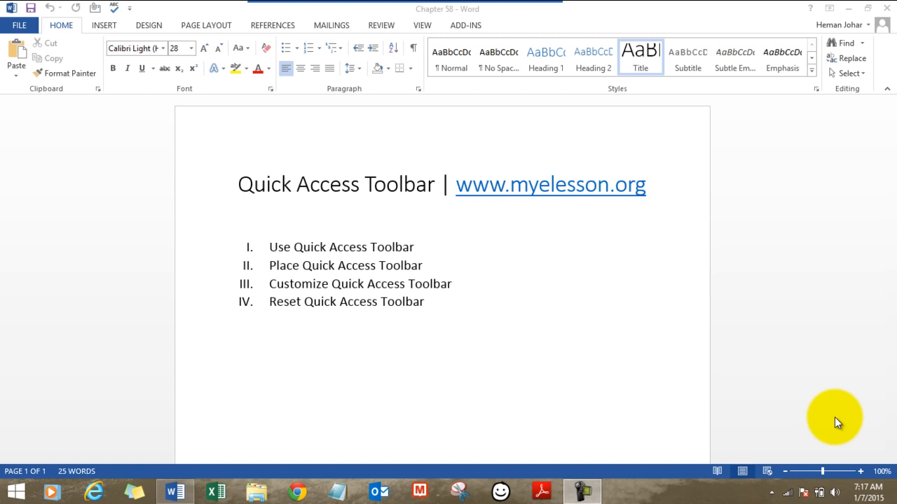
mouse_move(102, 133)
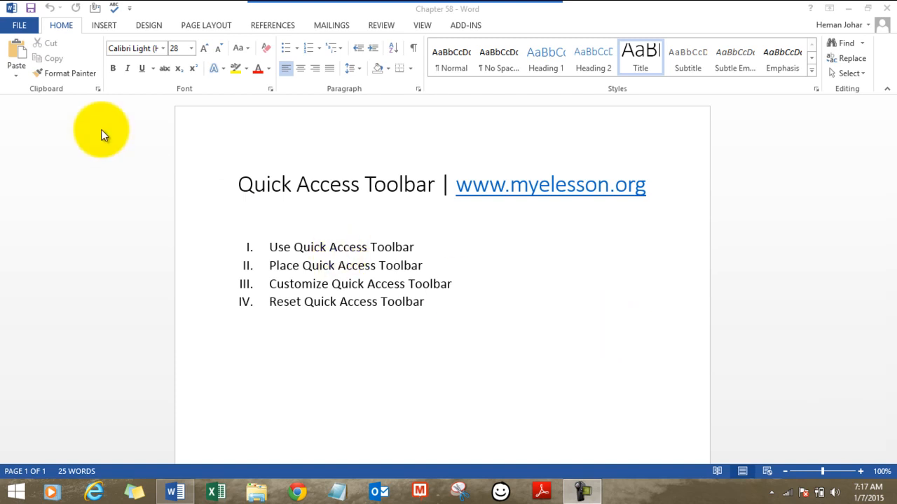
mouse_move(126, 12)
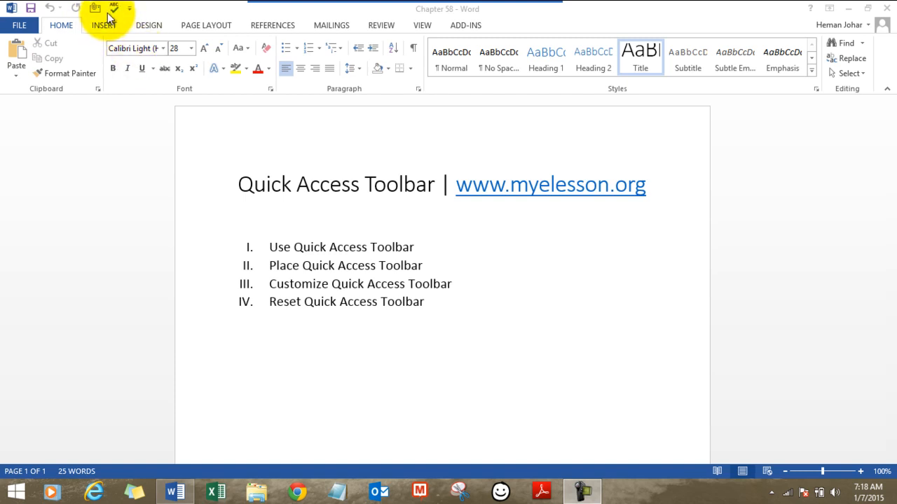
mouse_move(113, 8)
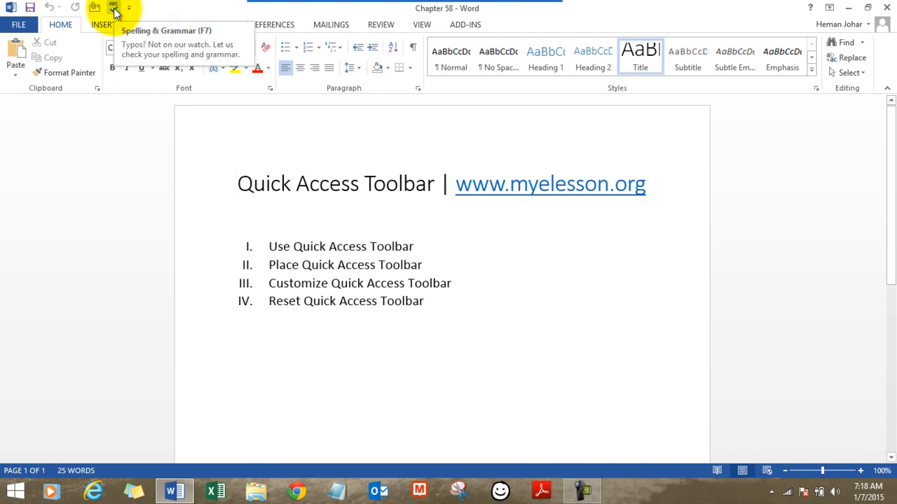
Step: Run Spelling & Grammar twice from the Quick Access Toolbar so 'Plae' reads 'Place' again
left_click(113, 7)
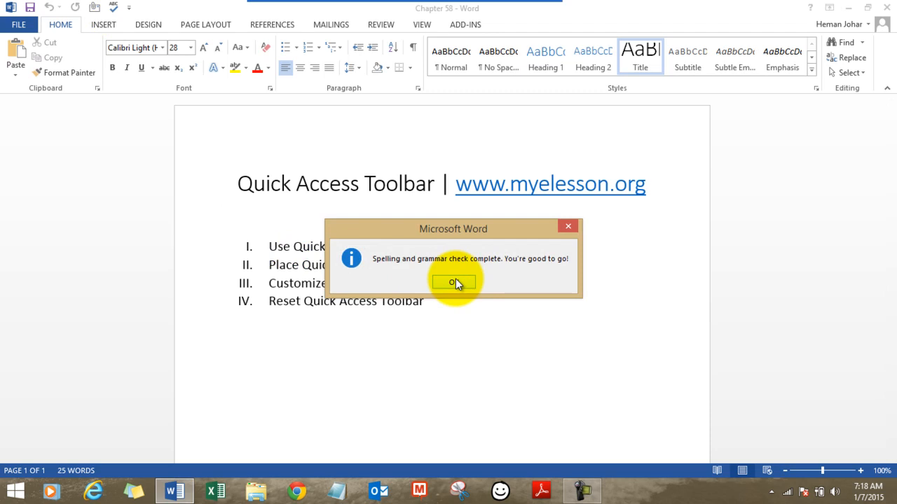
left_click(453, 282)
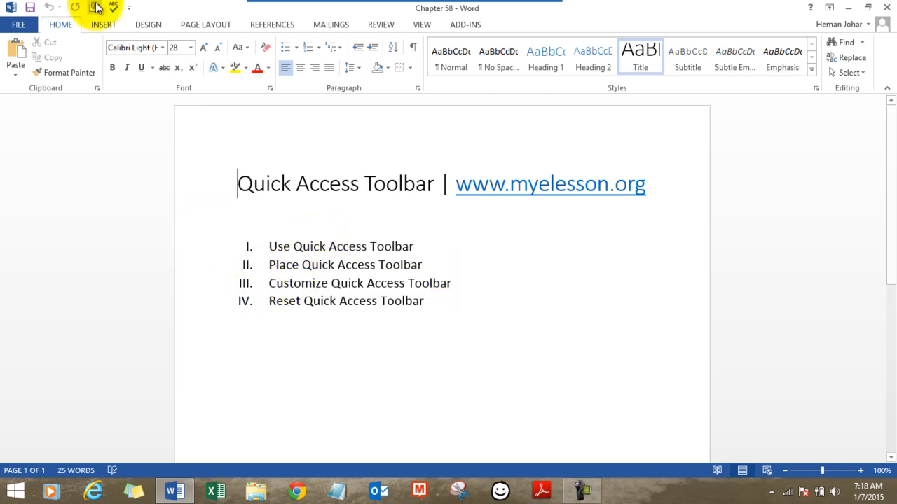
mouse_move(114, 7)
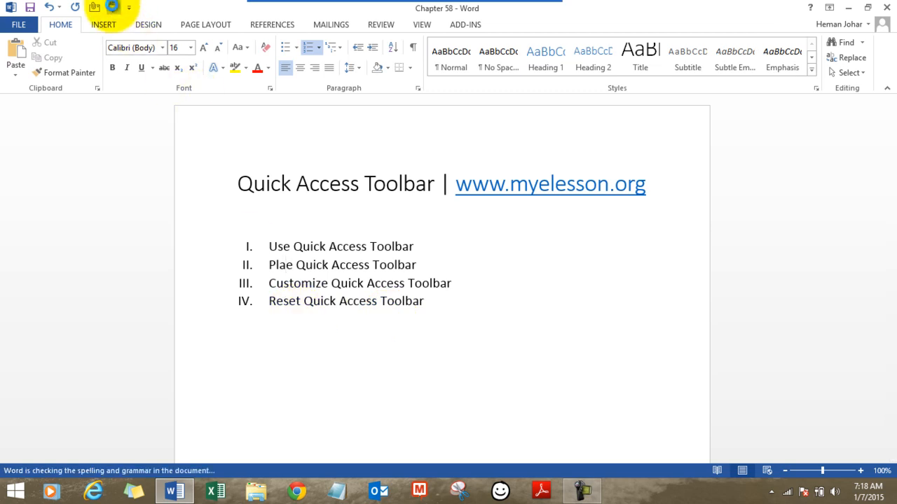
left_click(112, 8)
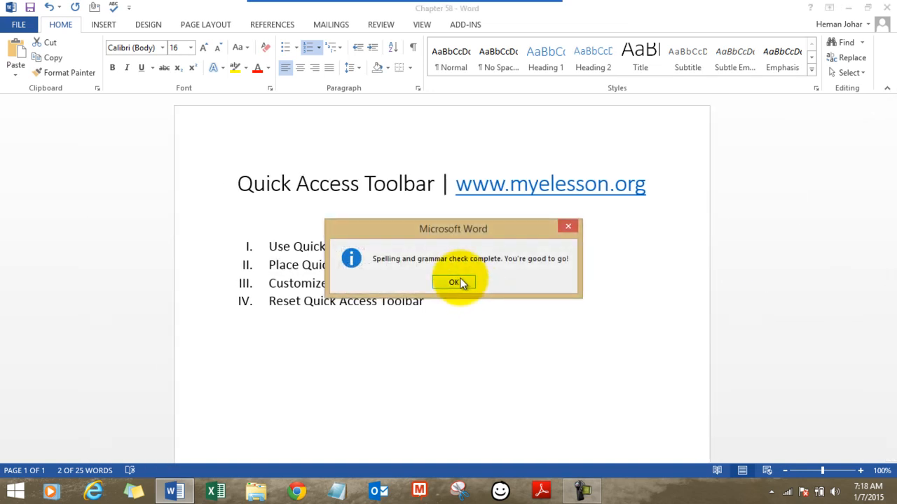
left_click(453, 282)
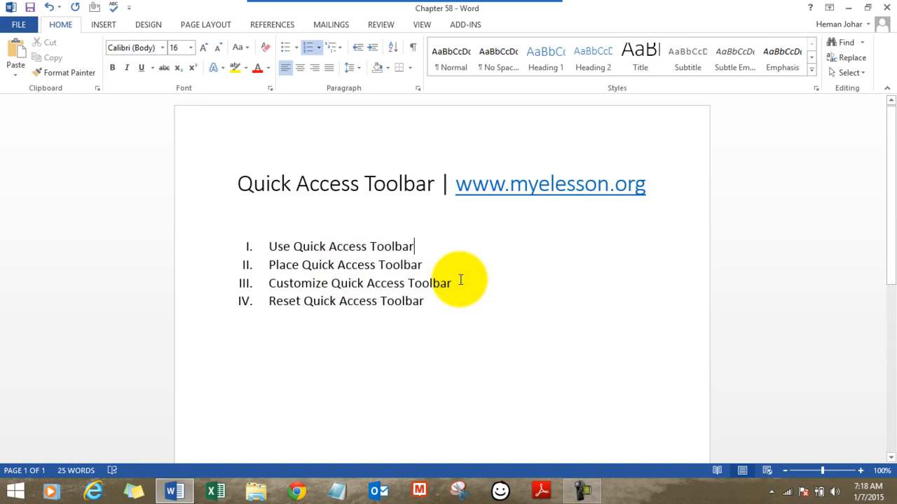
mouse_move(387, 307)
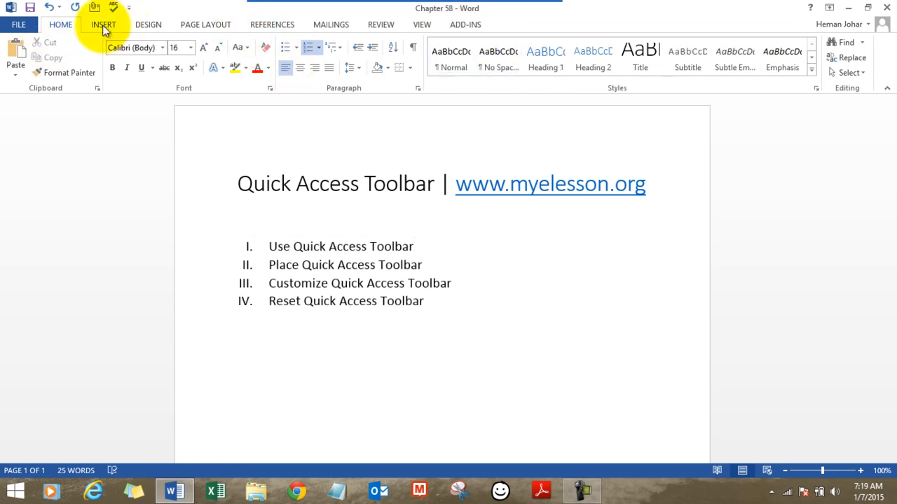
Step: Browse the Insert, Design and Home ribbon tabs without changing the document
left_click(103, 24)
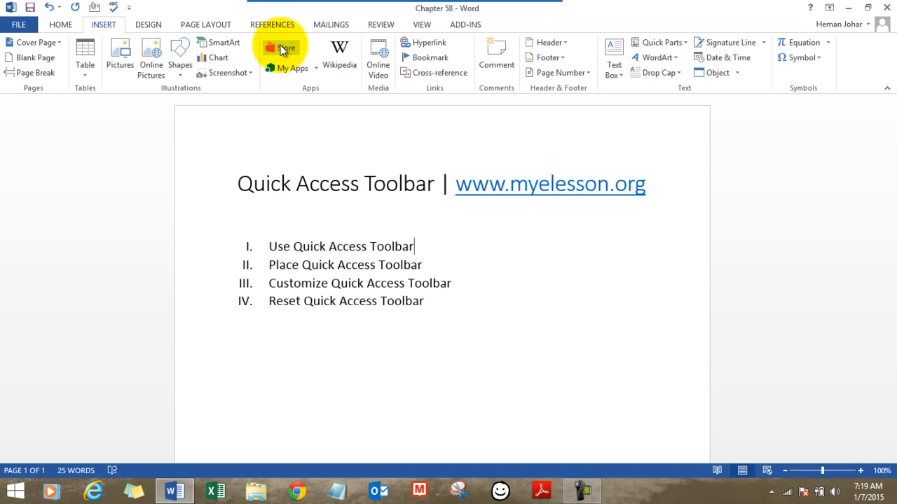
left_click(147, 24)
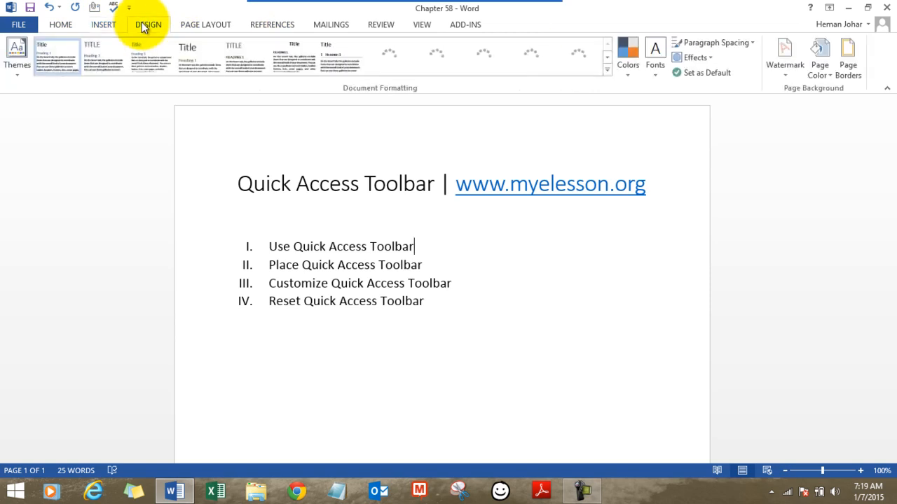
left_click(61, 24)
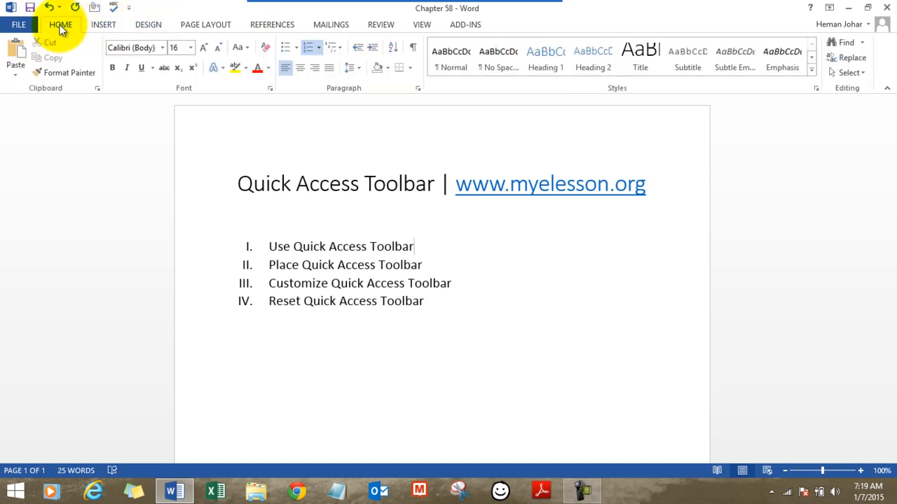
mouse_move(31, 7)
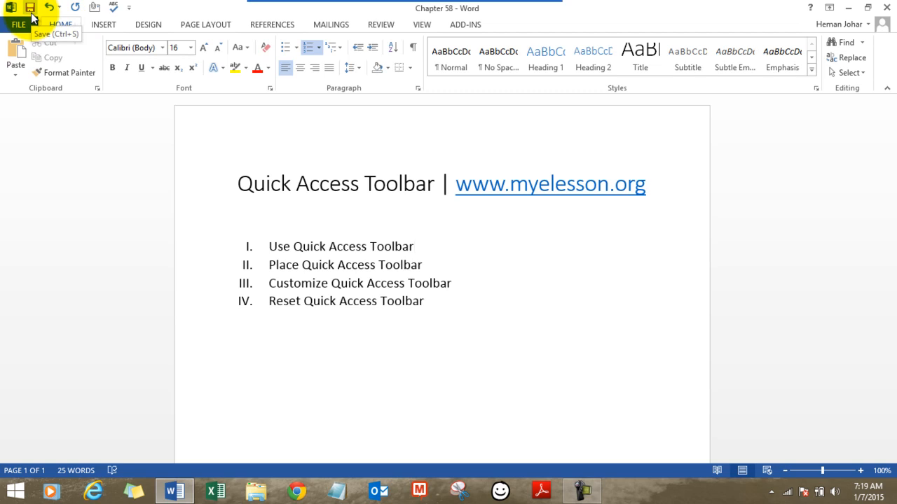
Step: Save the document and leave the Insert commands showing
left_click(412, 247)
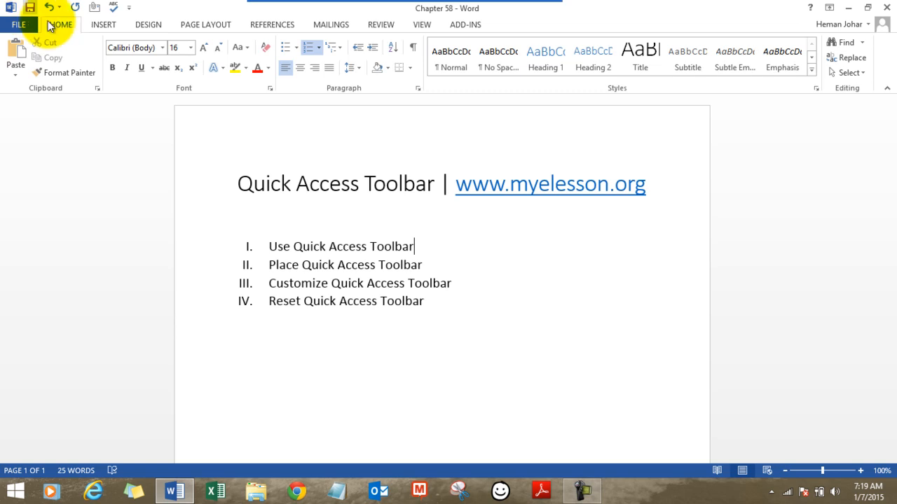
mouse_move(285, 67)
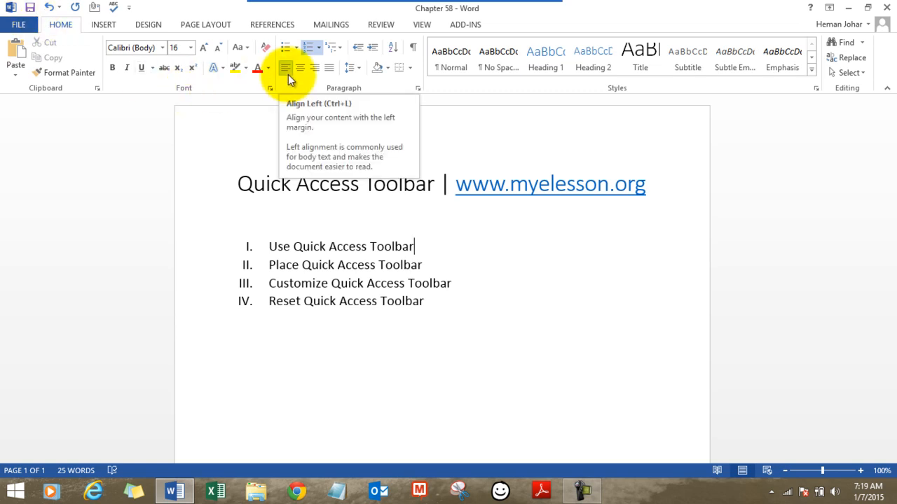
mouse_move(103, 28)
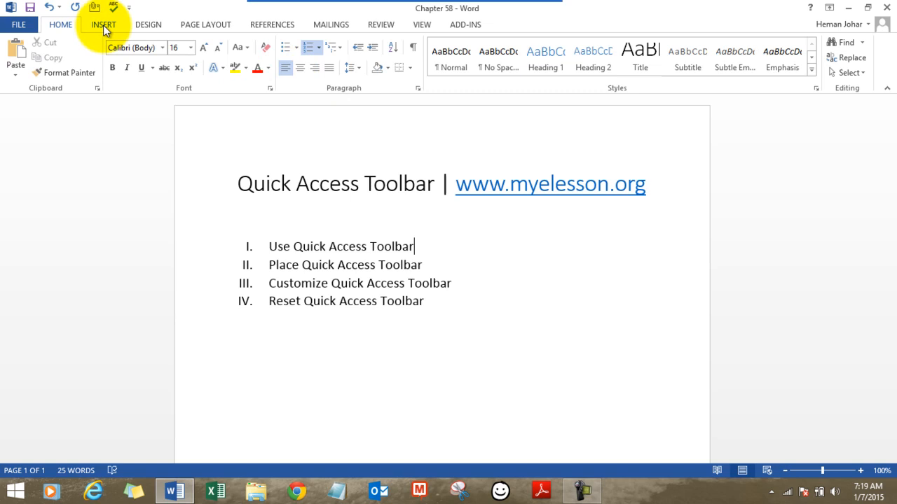
left_click(103, 24)
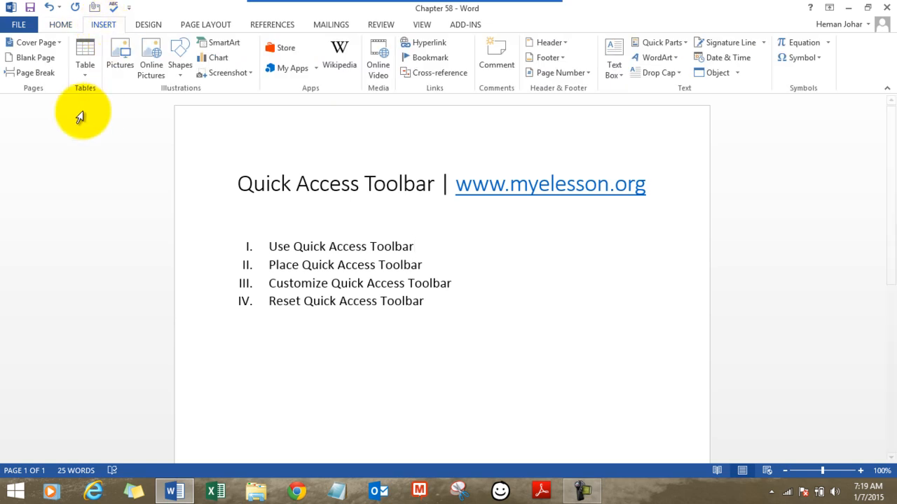
left_click(85, 56)
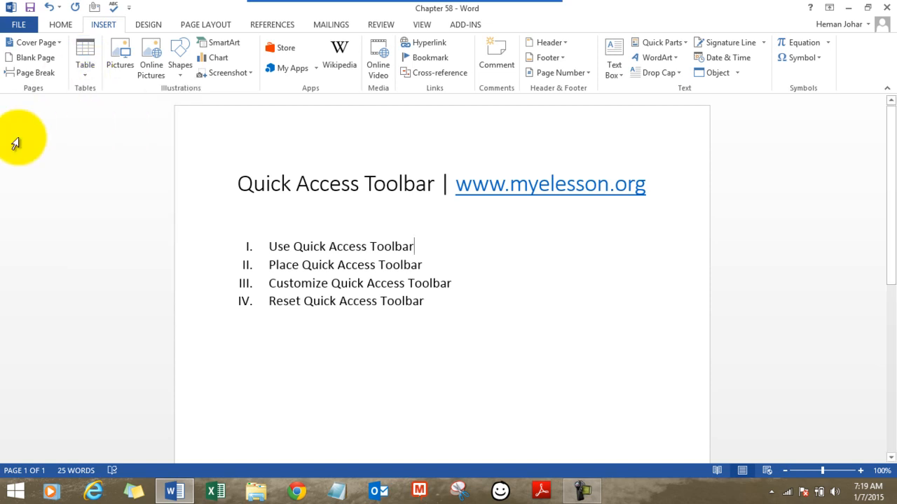
mouse_move(76, 104)
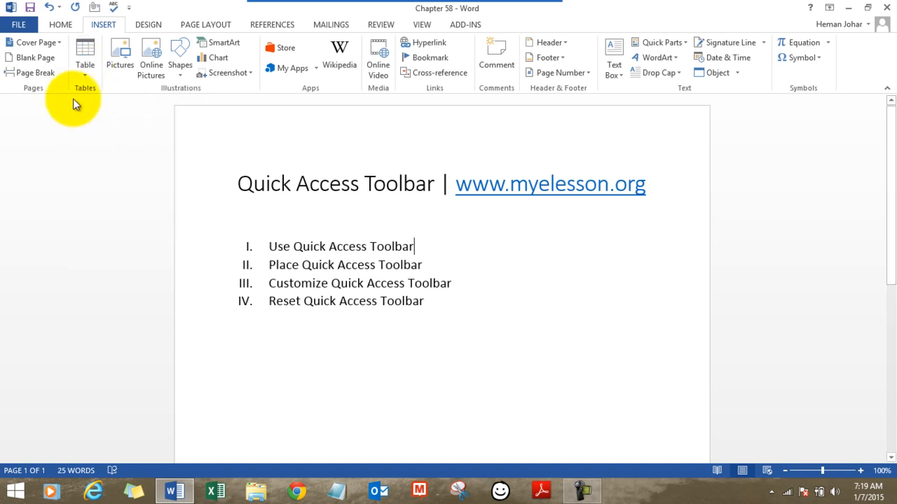
mouse_move(131, 7)
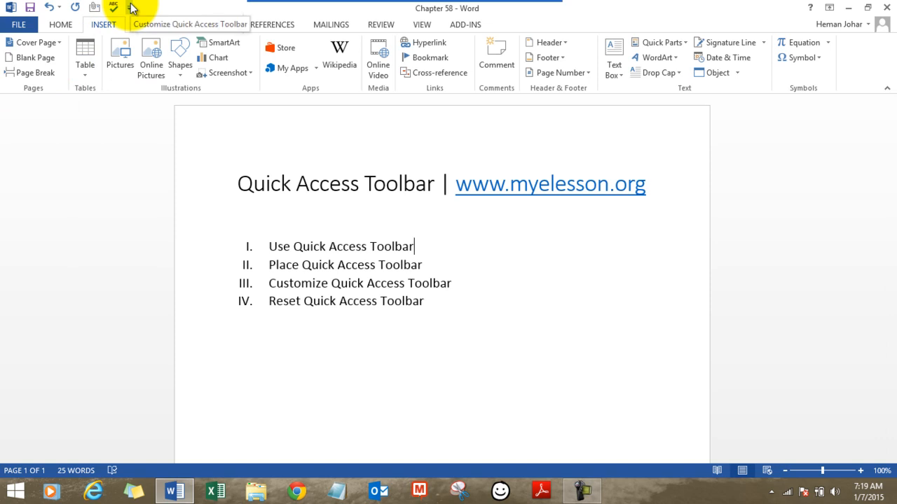
left_click(130, 6)
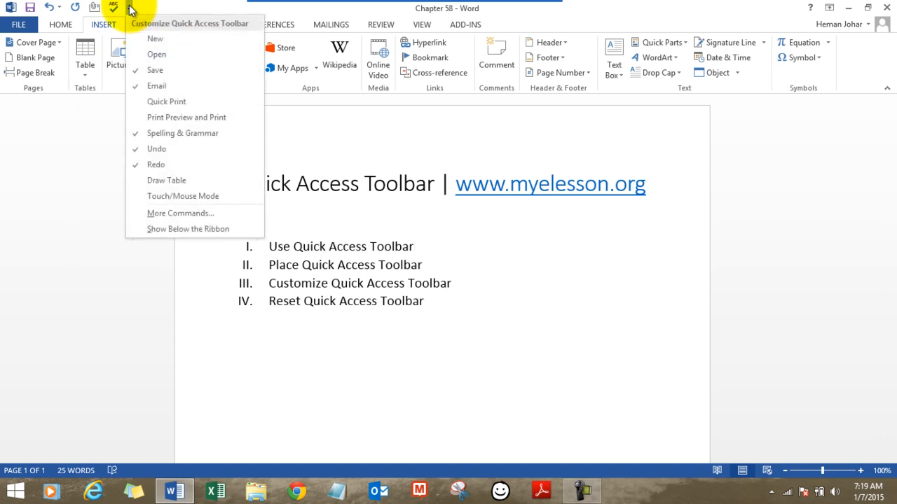
mouse_move(186, 117)
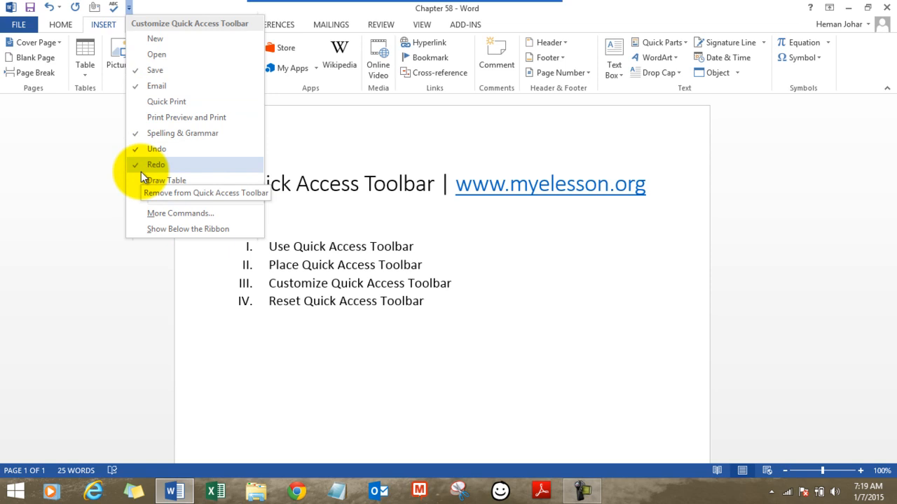
mouse_move(139, 126)
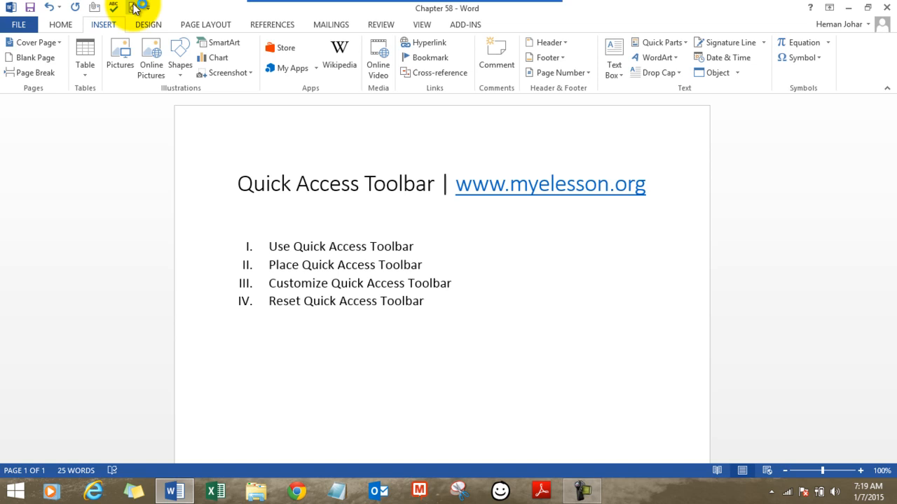
left_click(141, 8)
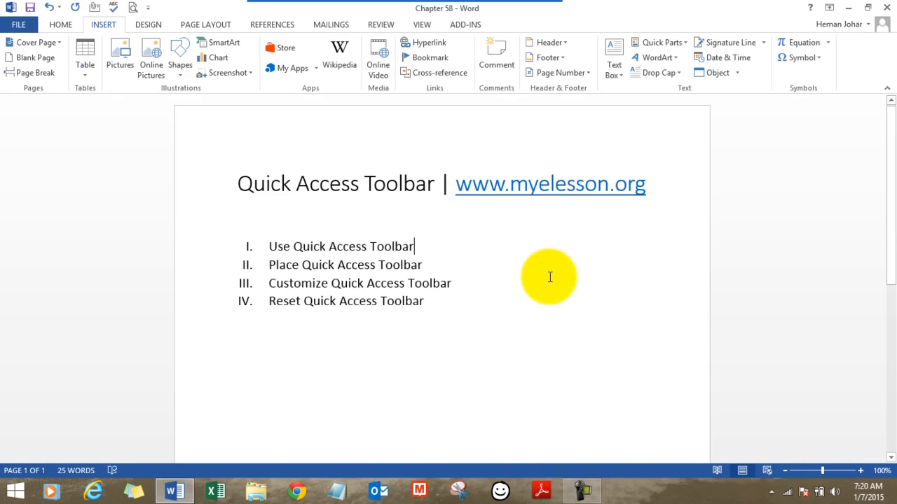
mouse_move(319, 334)
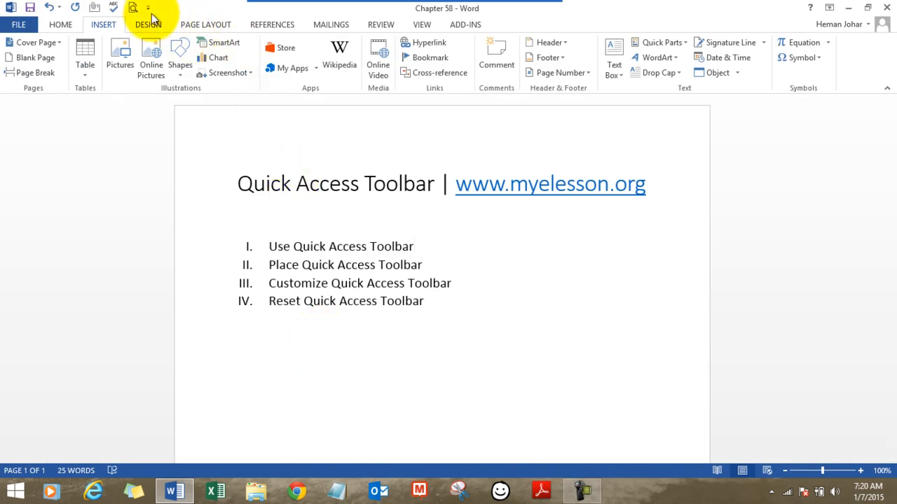
left_click(148, 8)
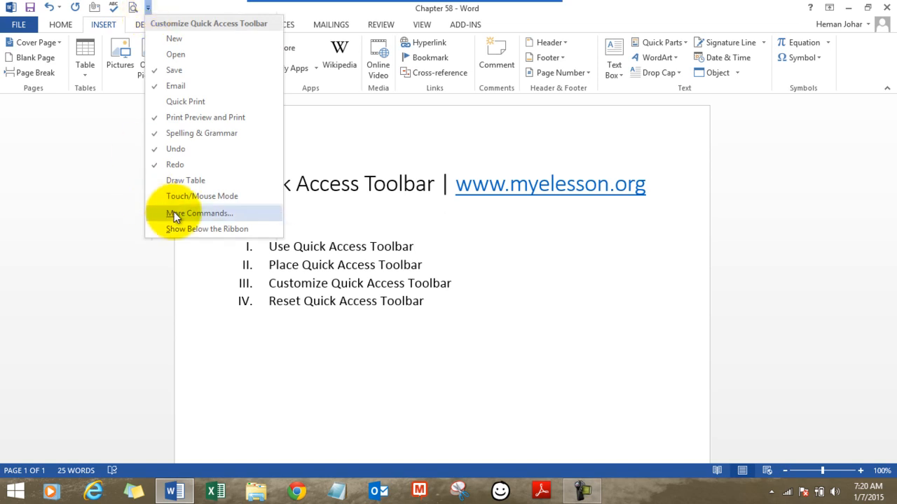
left_click(200, 213)
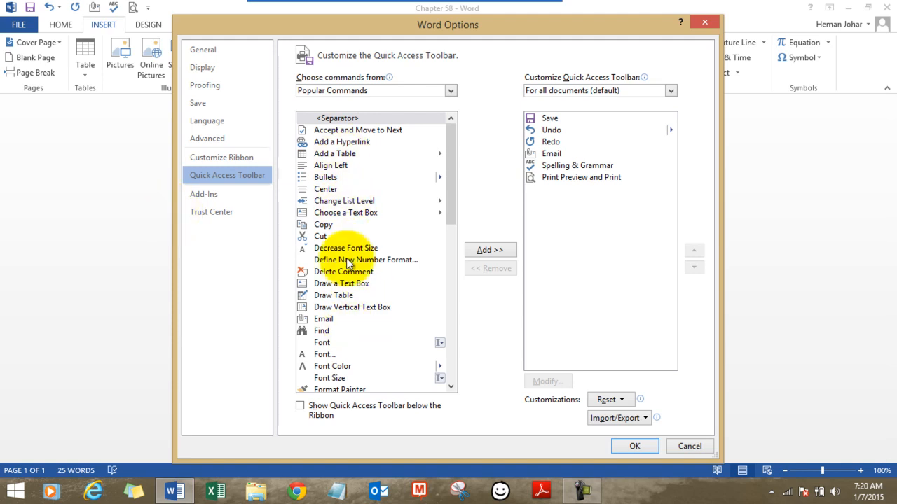
mouse_move(575, 242)
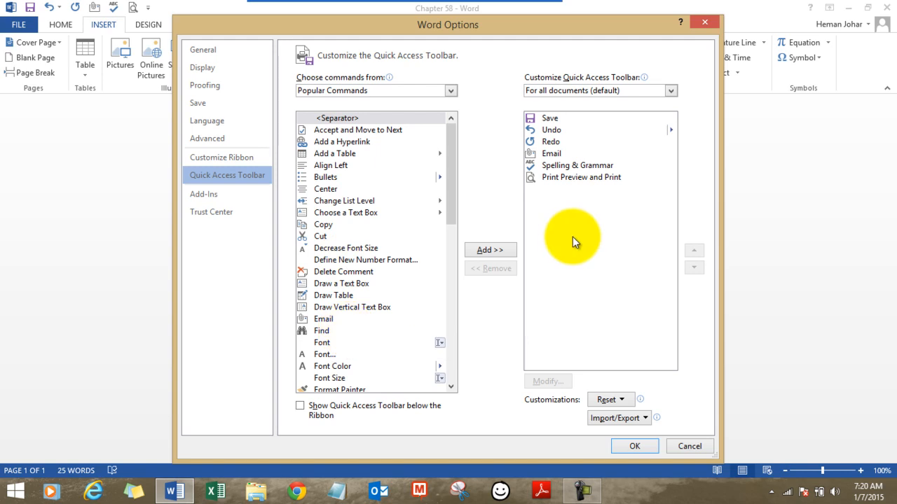
mouse_move(454, 70)
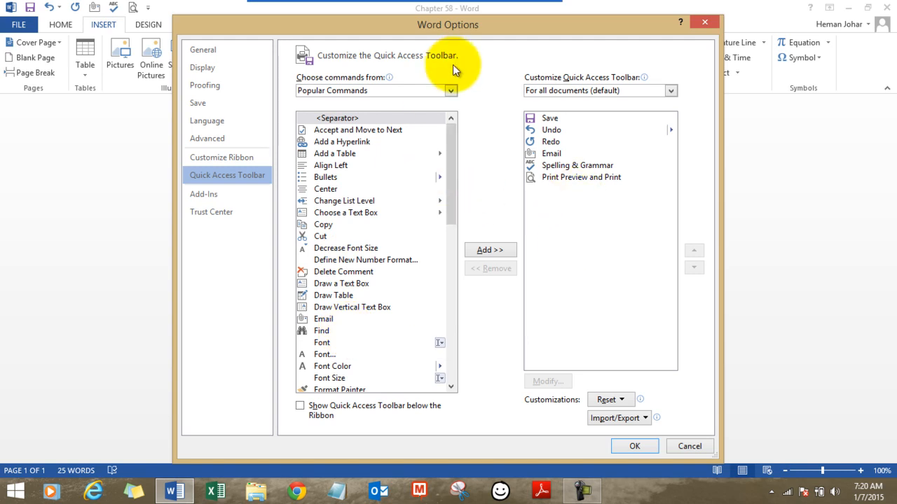
left_click(451, 91)
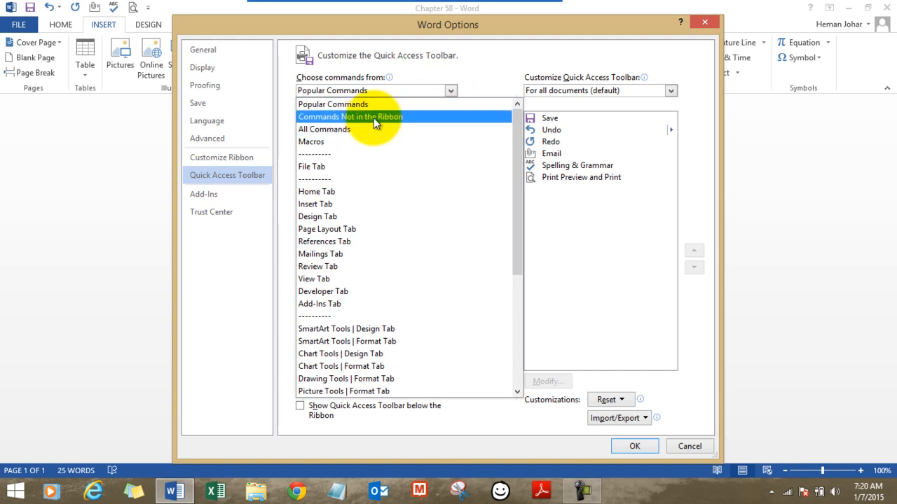
left_click(350, 116)
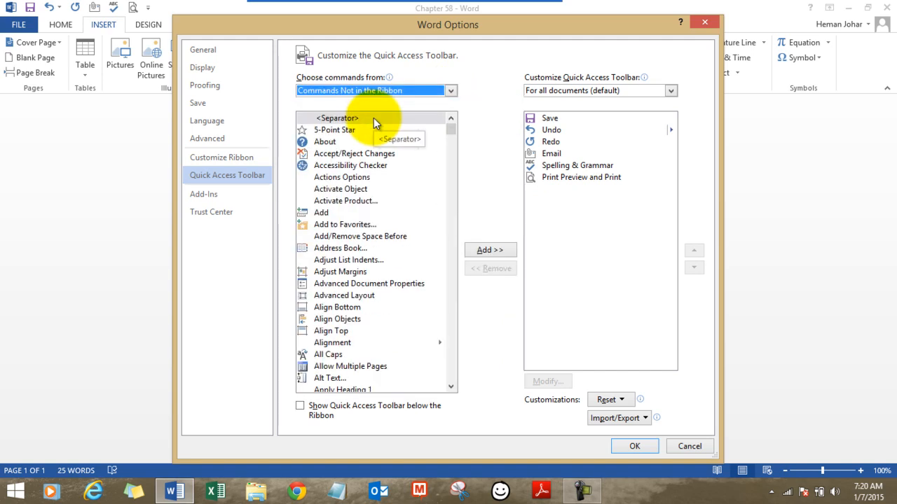
mouse_move(462, 249)
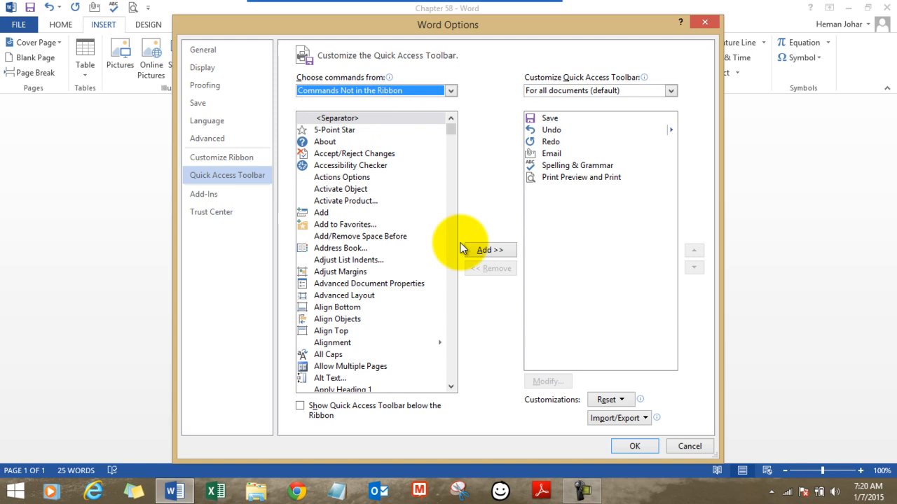
mouse_move(387, 215)
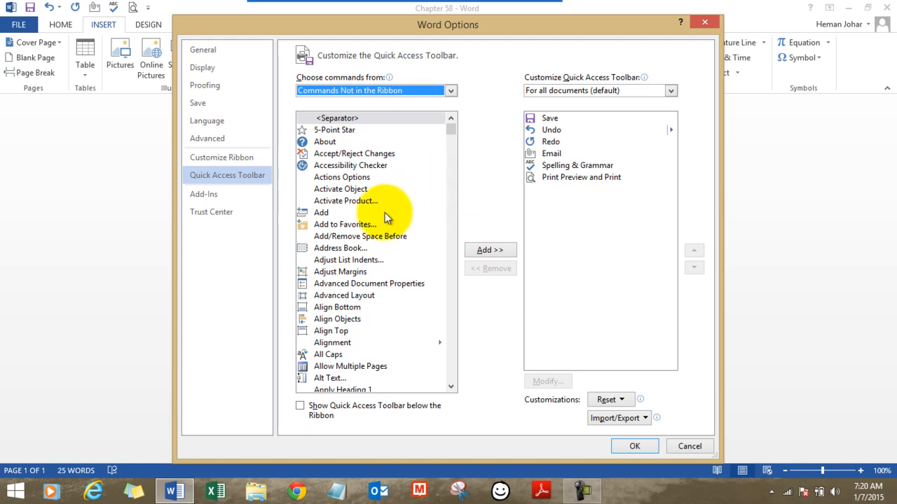
left_click(341, 272)
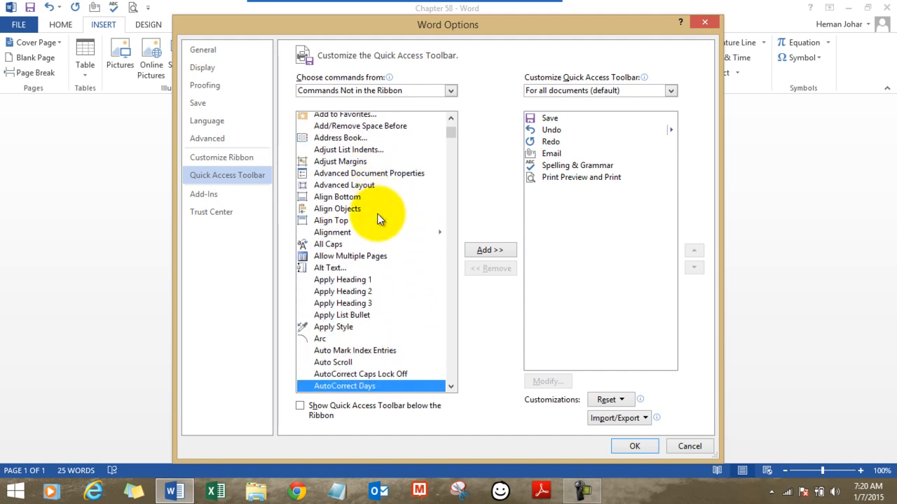
scroll("down", 3)
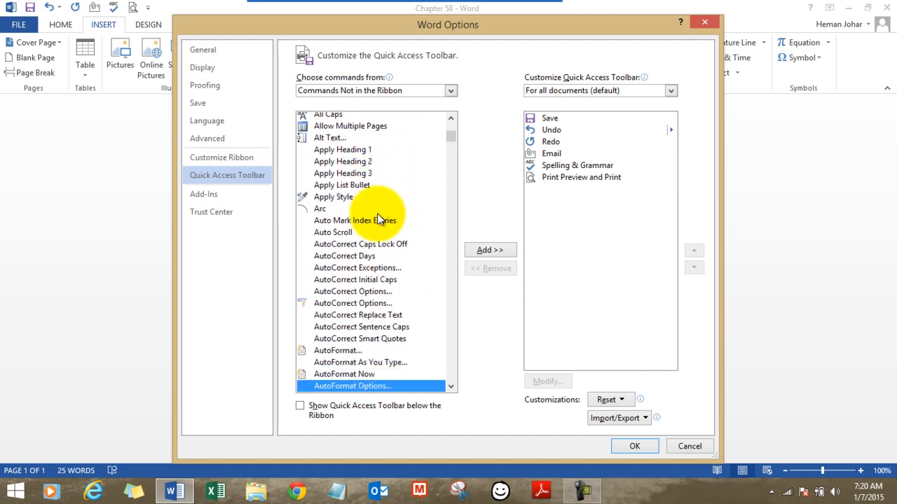
scroll("down", 3)
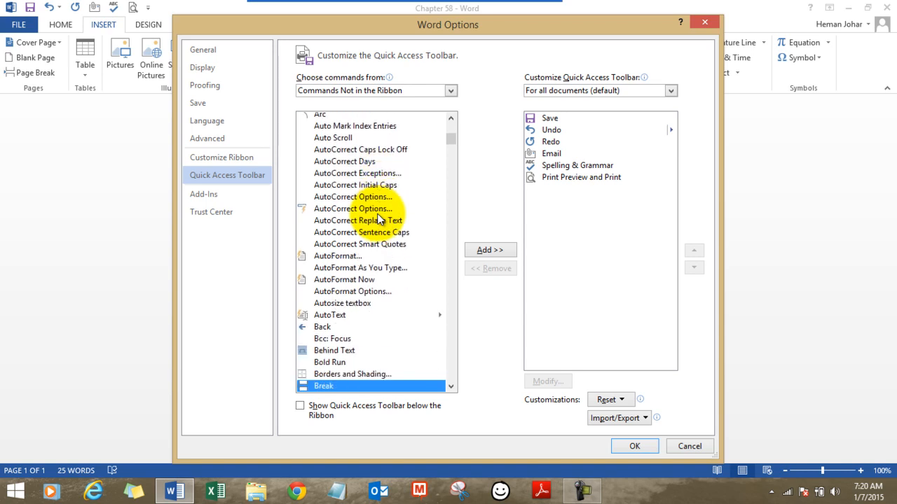
scroll("down", 3)
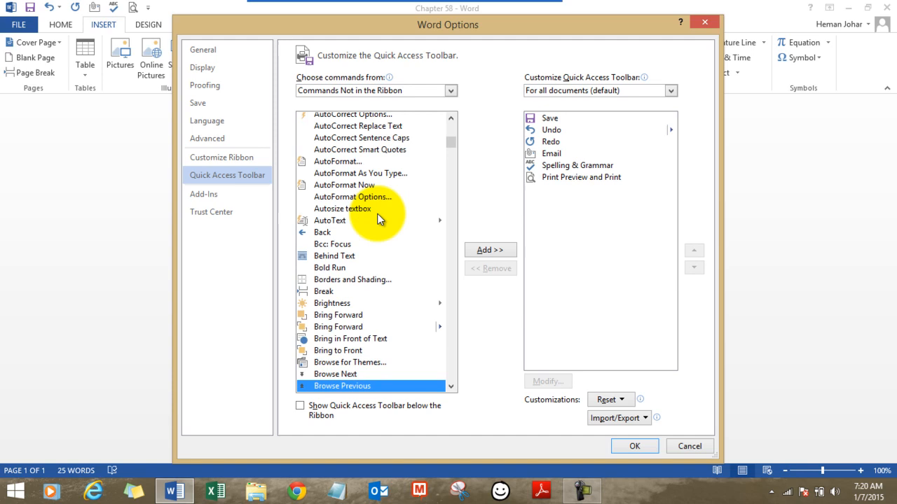
scroll("down", 3)
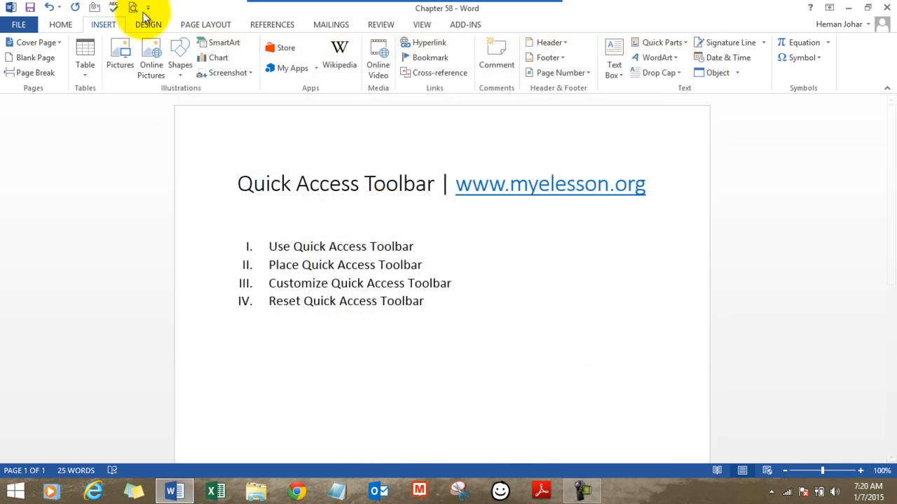
Step: Add Callout from Commands Not in the Ribbon to the Quick Access Toolbar via More Commands
left_click(147, 8)
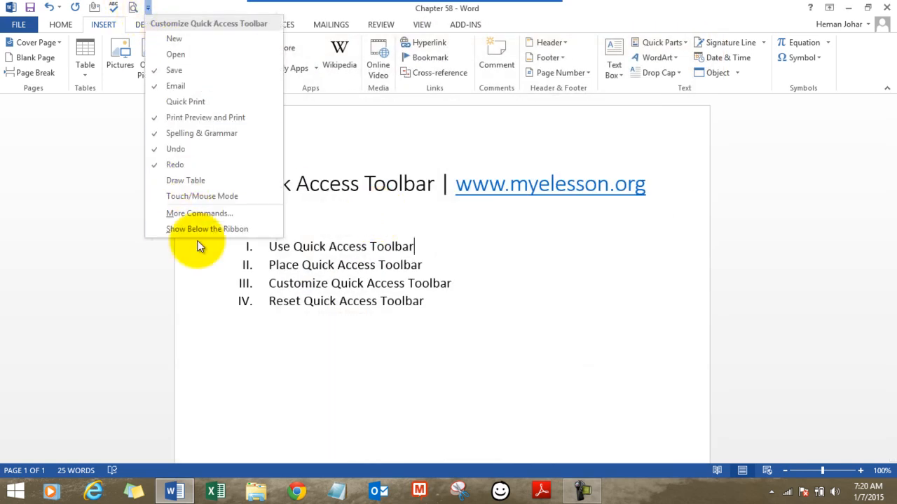
left_click(199, 213)
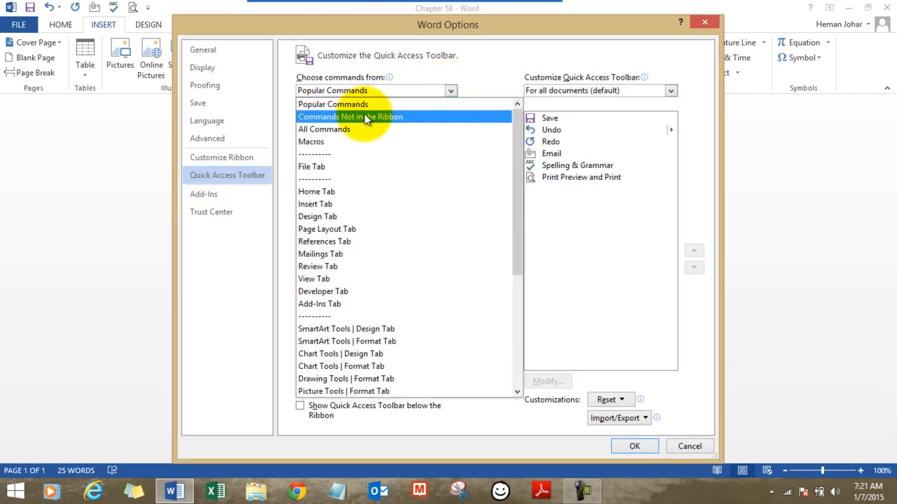
left_click(350, 117)
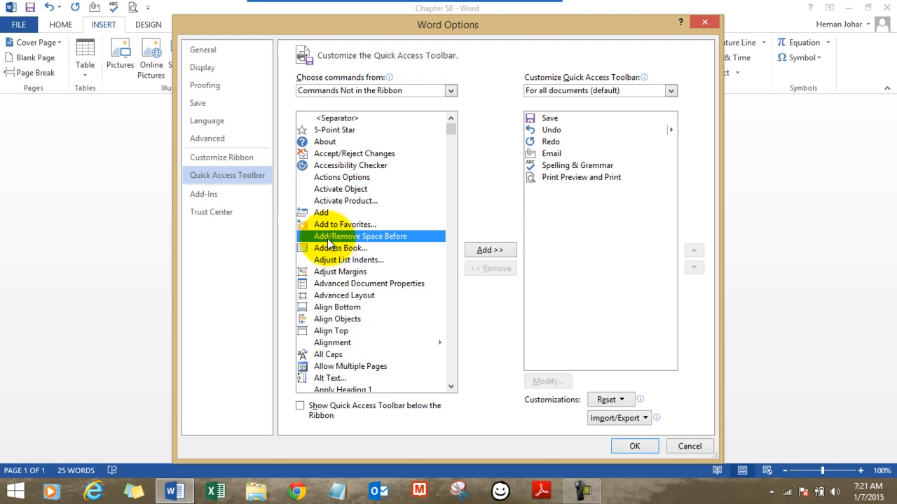
scroll("down", 3)
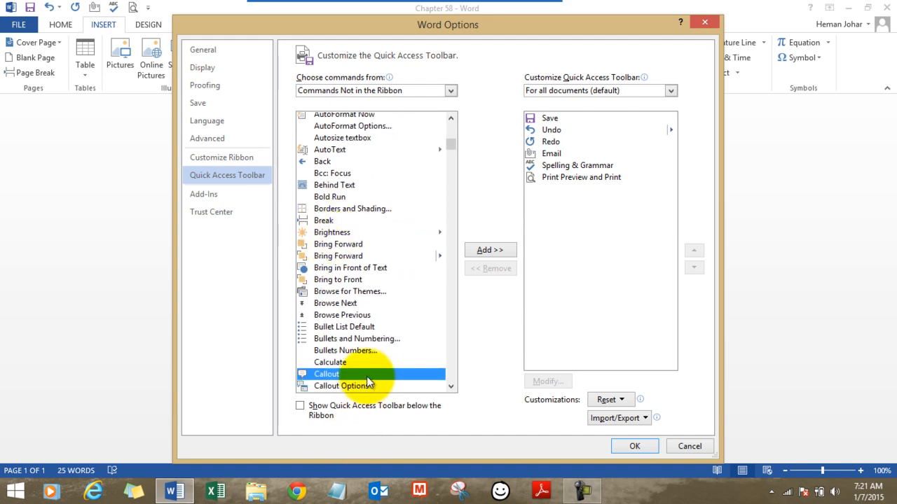
left_click(490, 250)
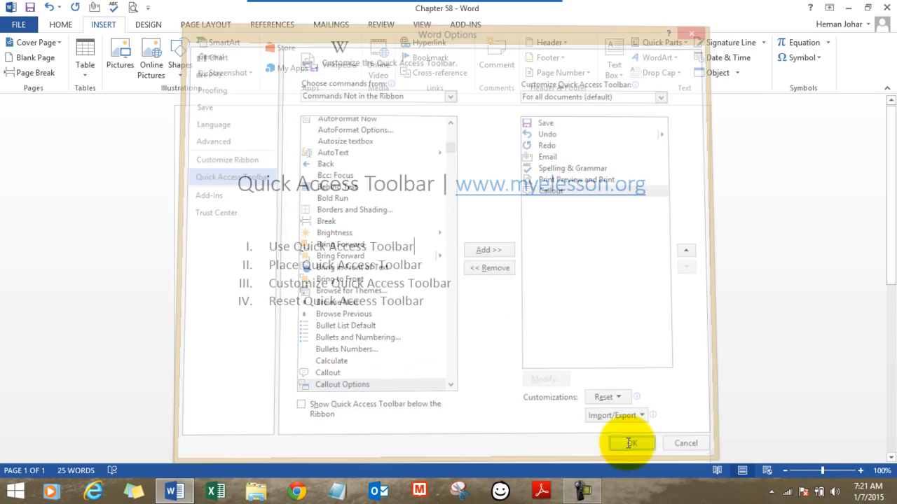
left_click(630, 443)
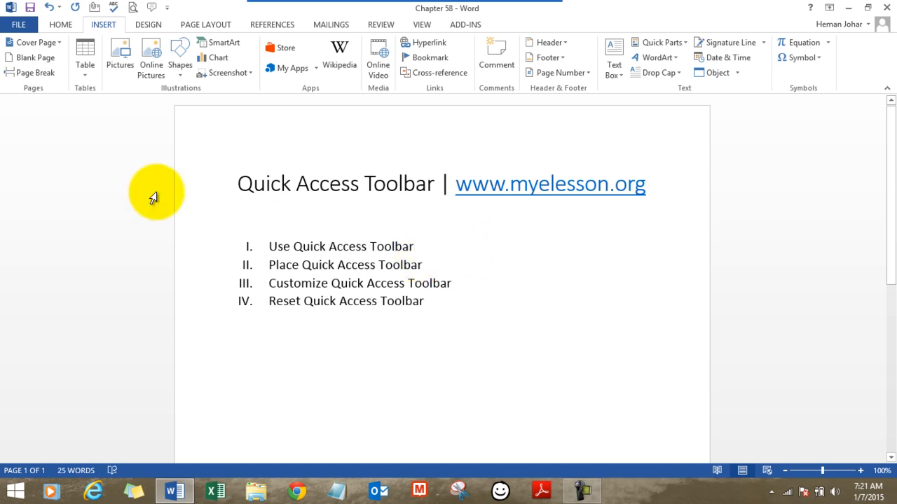
Step: Click in the document, leaving the Callout command on the Quick Access Toolbar
left_click(413, 245)
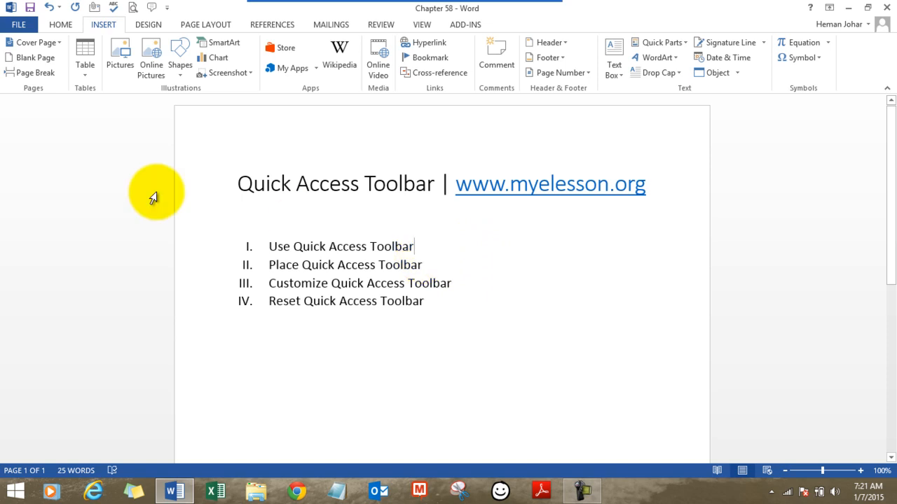
mouse_move(93, 125)
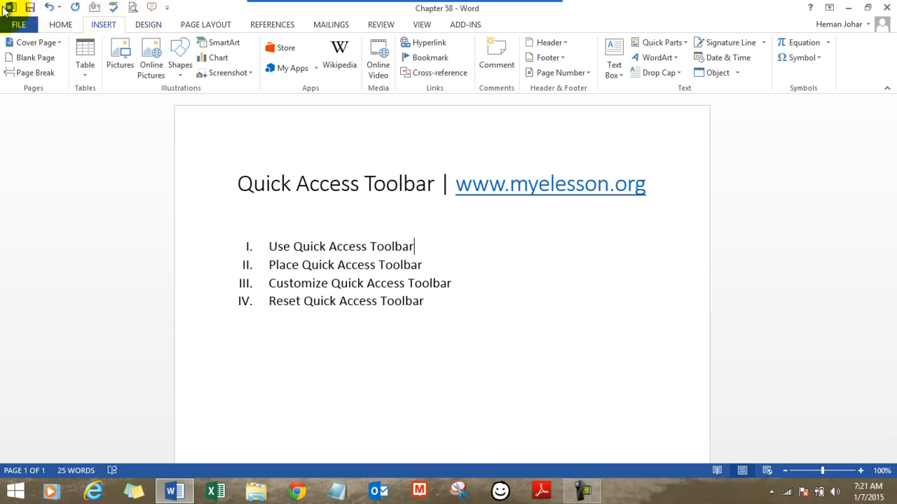
left_click(167, 7)
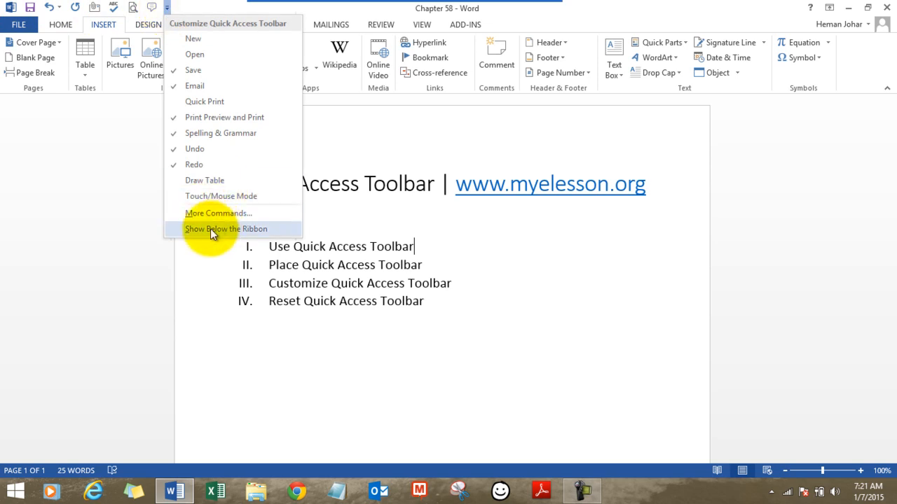
left_click(226, 228)
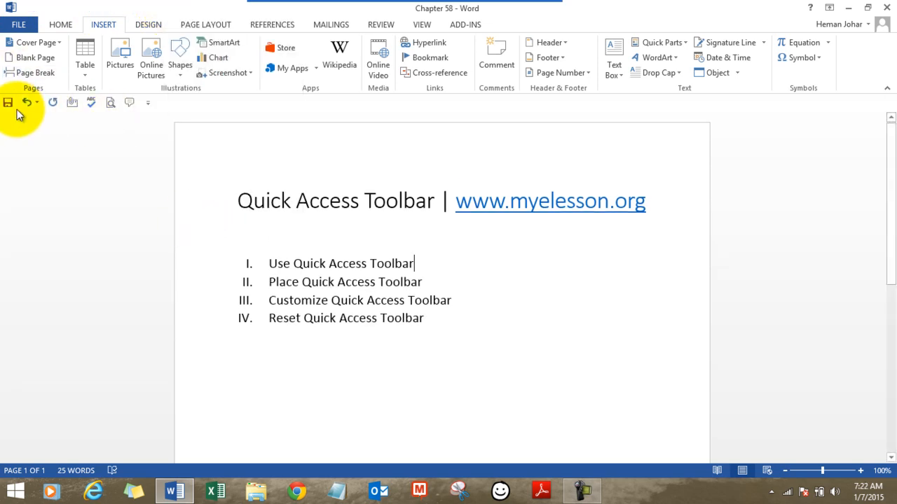
mouse_move(110, 102)
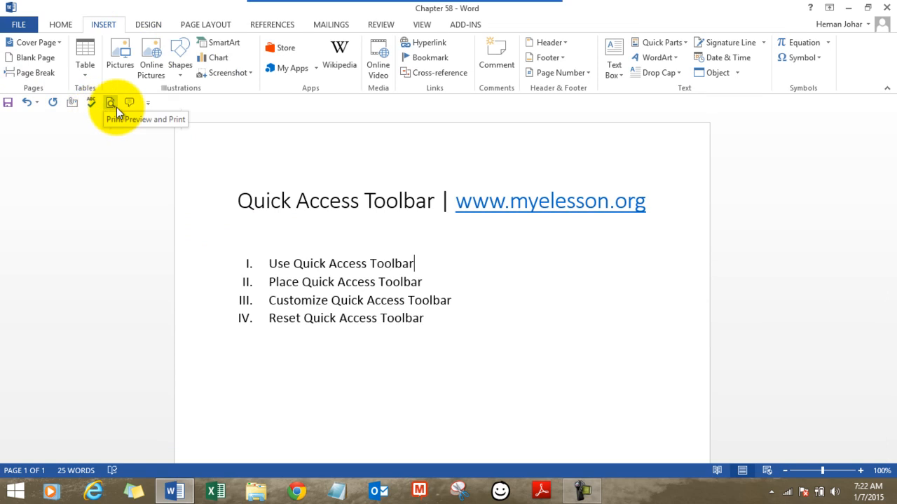
left_click(148, 102)
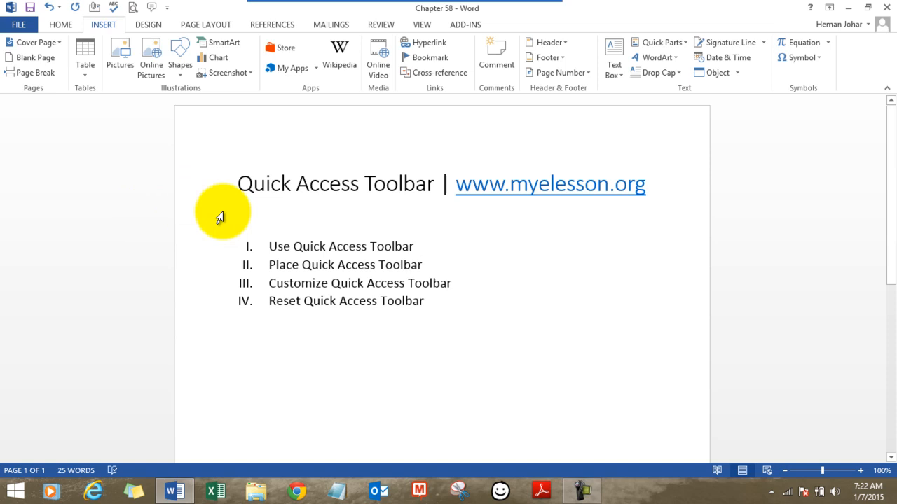
Step: Remove Callout from the Quick Access Toolbar via its right-click menu, reopening the customization choices
left_click(414, 246)
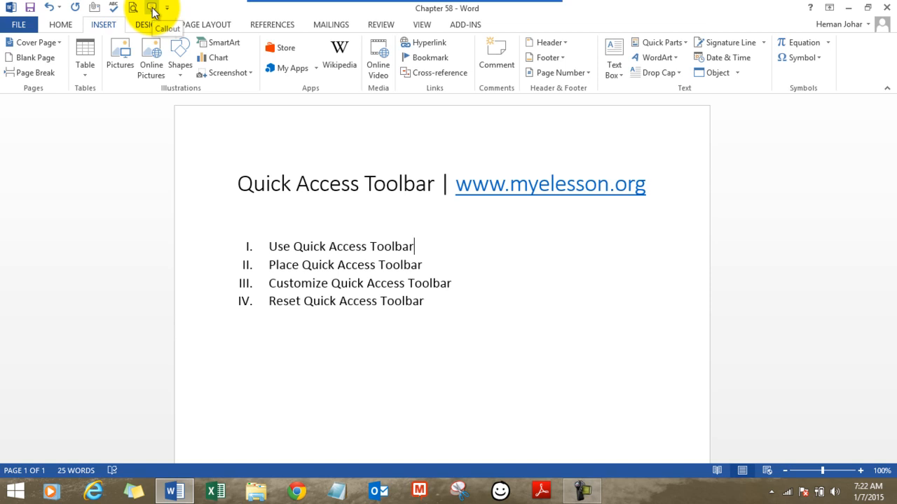
left_click(167, 8)
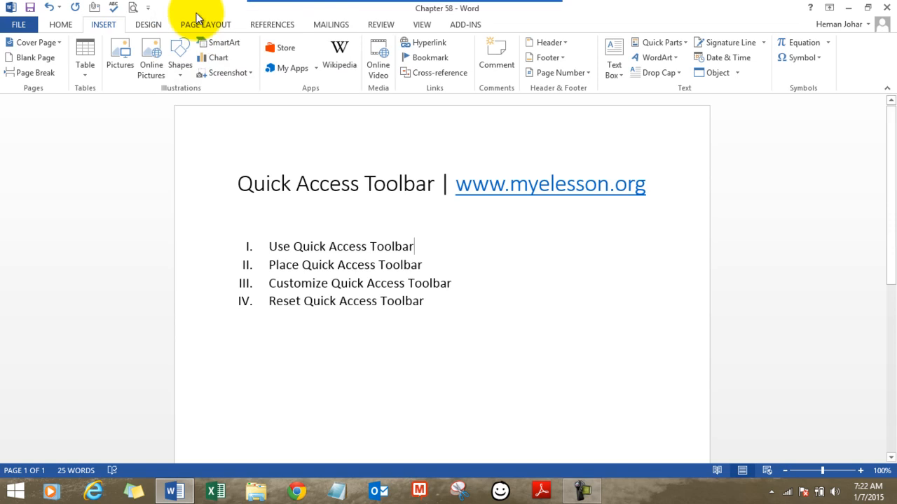
left_click(148, 7)
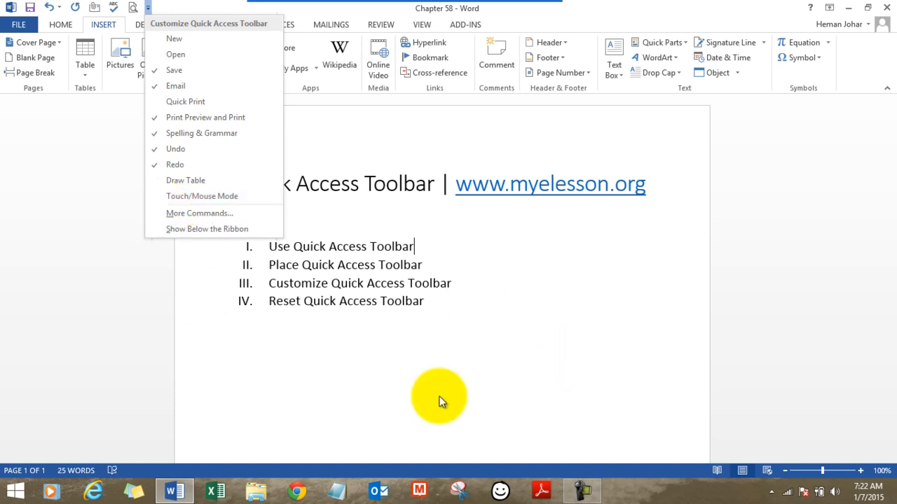
mouse_move(98, 7)
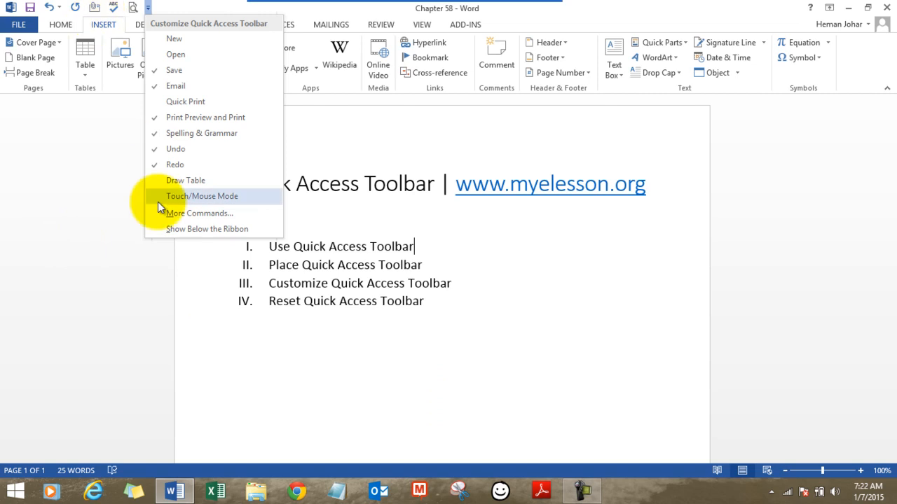
mouse_move(181, 219)
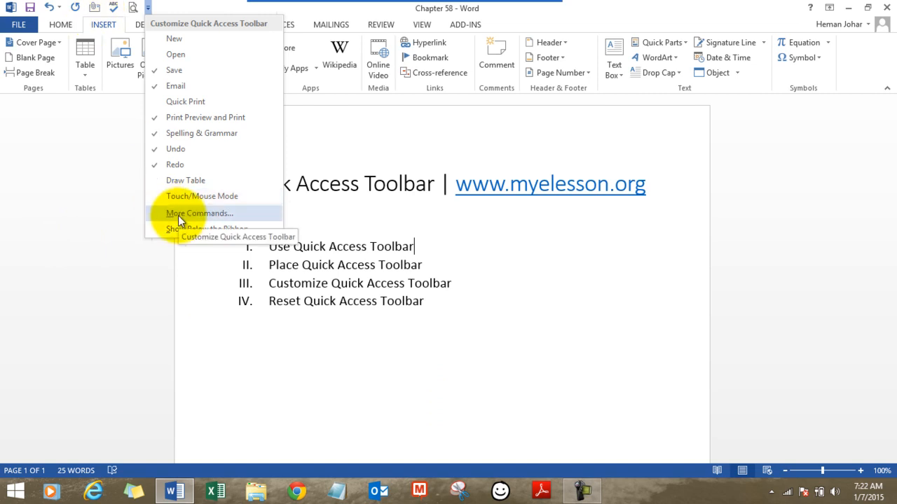
Step: Visit the More Commands settings once without changes, then reopen them
left_click(199, 213)
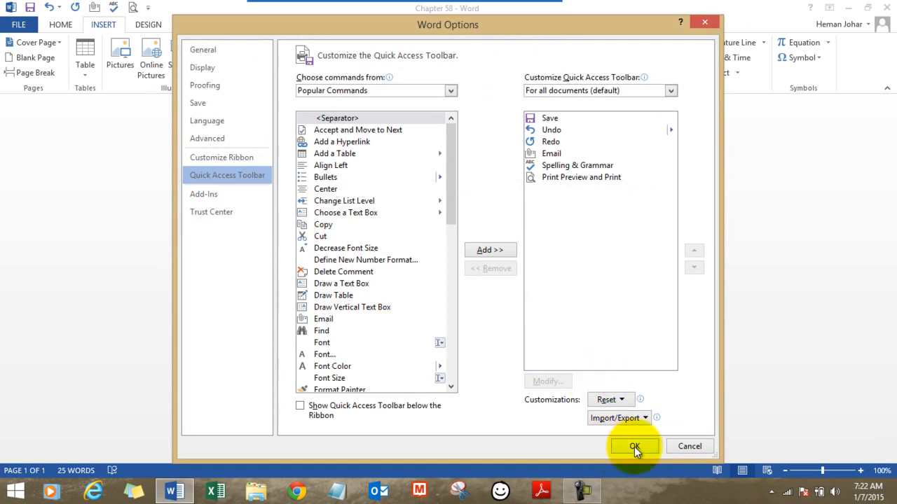
left_click(634, 446)
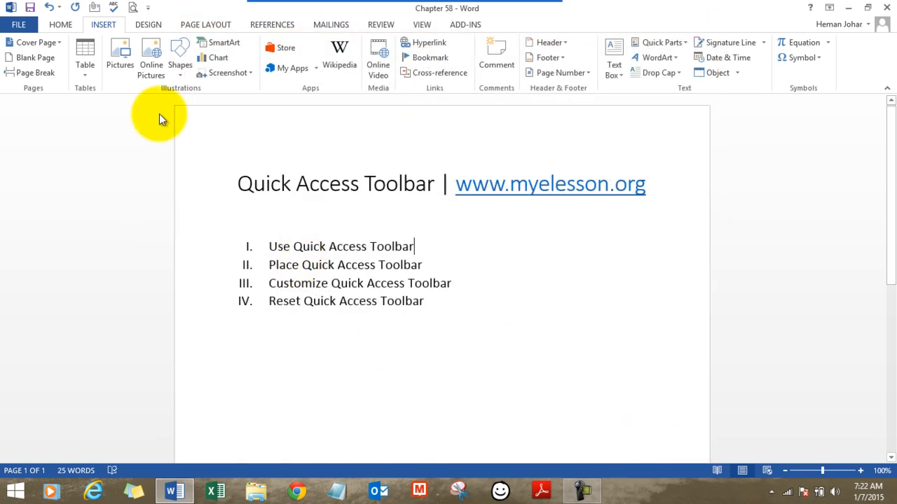
left_click(147, 8)
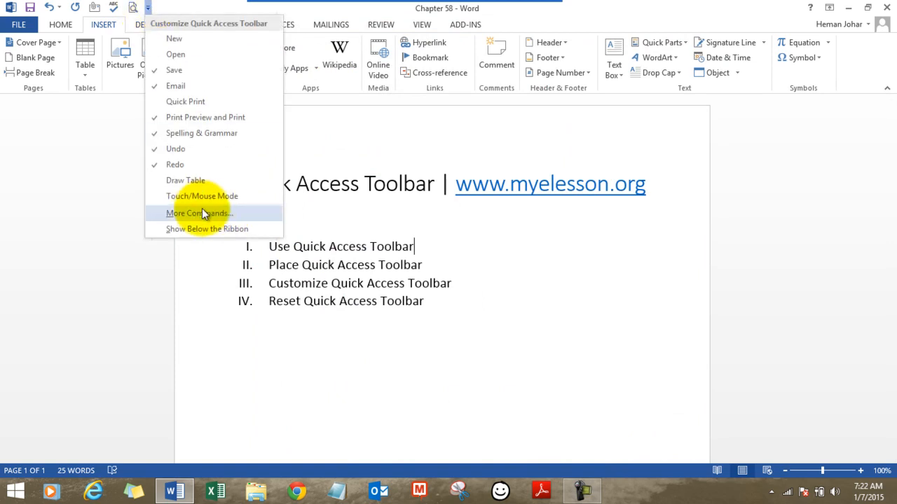
left_click(198, 213)
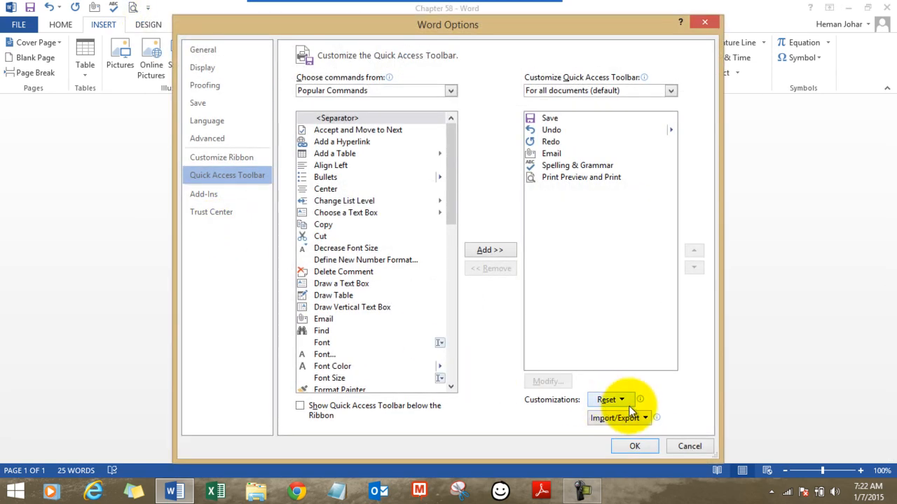
Step: Reset only the Quick Access Toolbar to its Save, Undo, Redo defaults and confirm
left_click(606, 399)
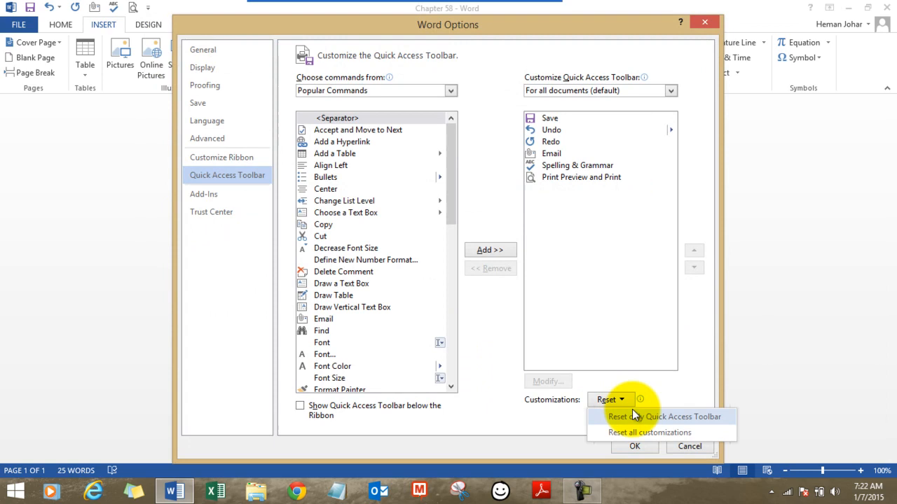
left_click(665, 416)
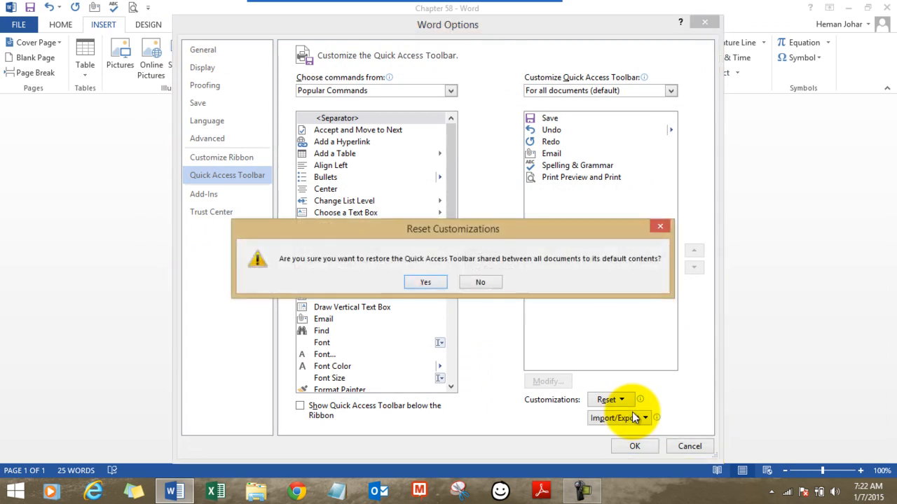
left_click(425, 281)
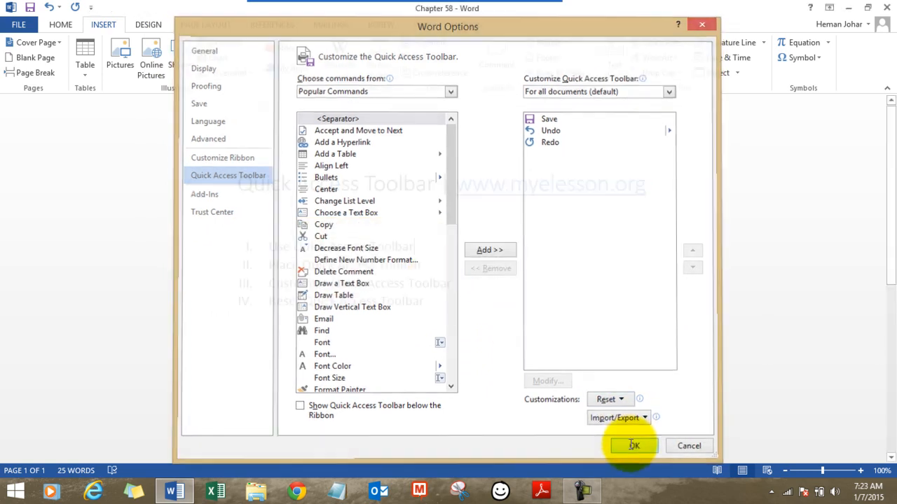
left_click(634, 446)
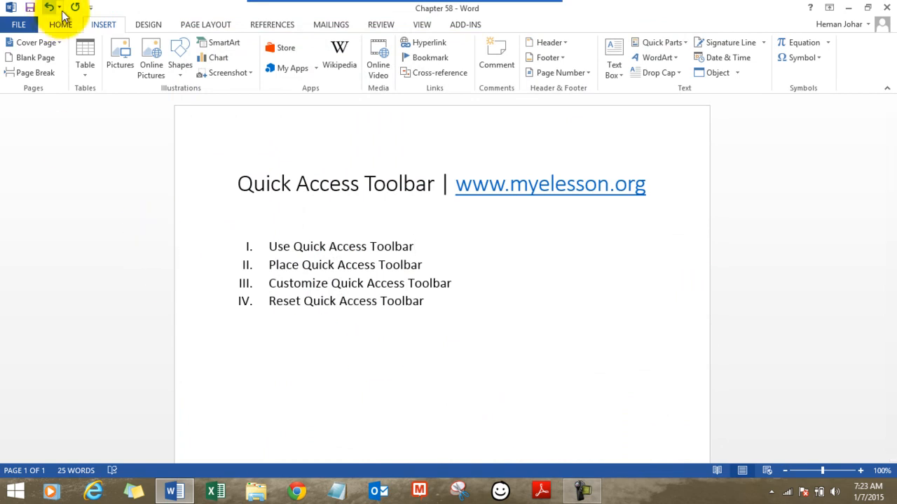
Step: Tick Spelling & Grammar back onto the toolbar and return to the empty line below the list
left_click(92, 7)
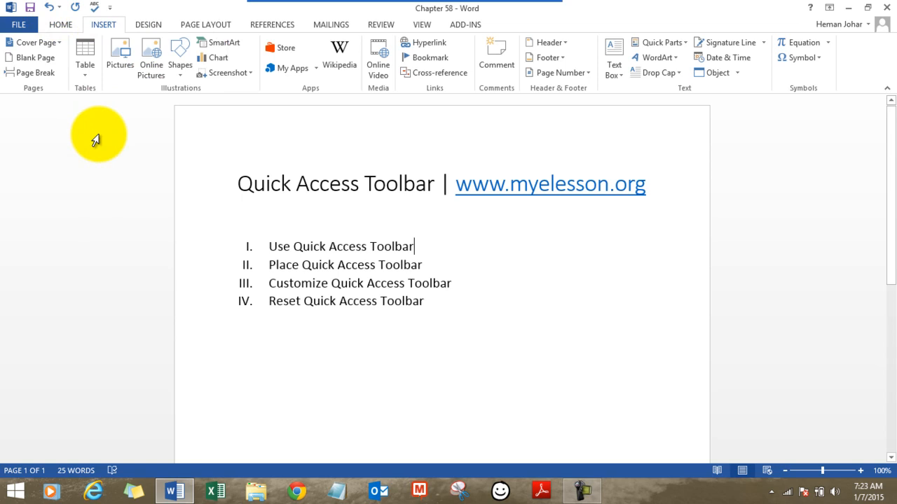
left_click(109, 7)
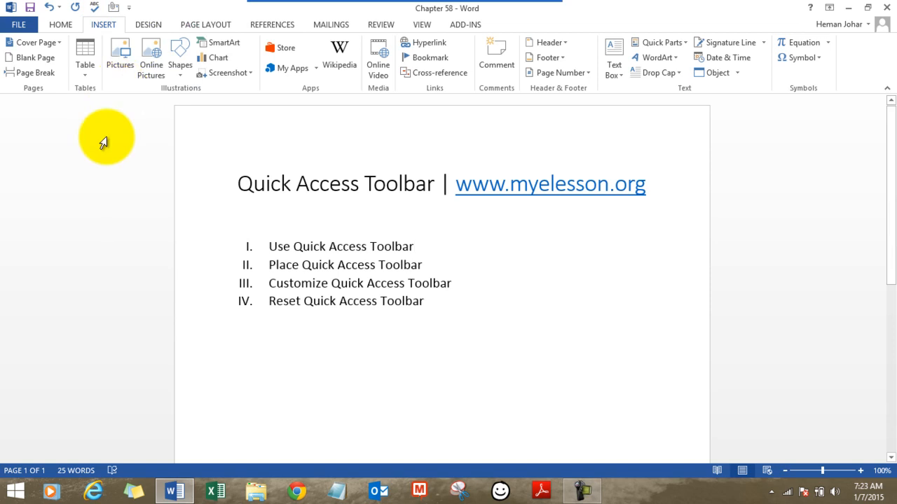
mouse_move(285, 354)
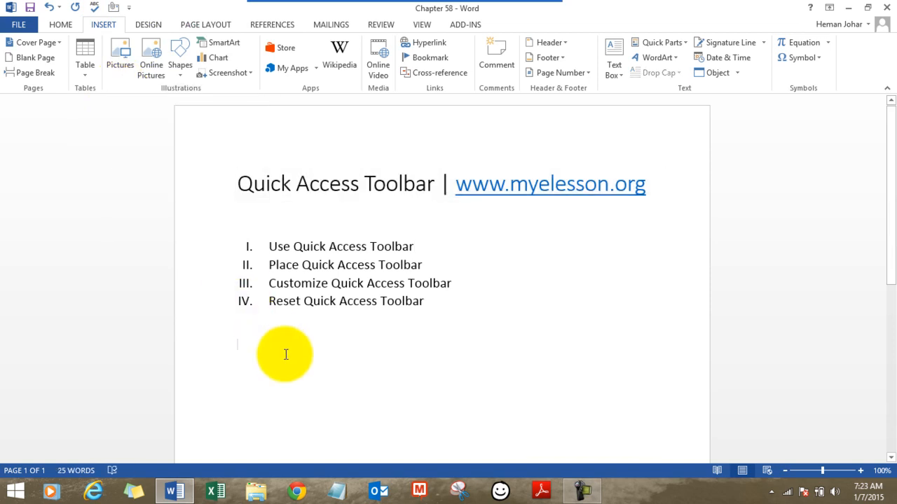
left_click(239, 344)
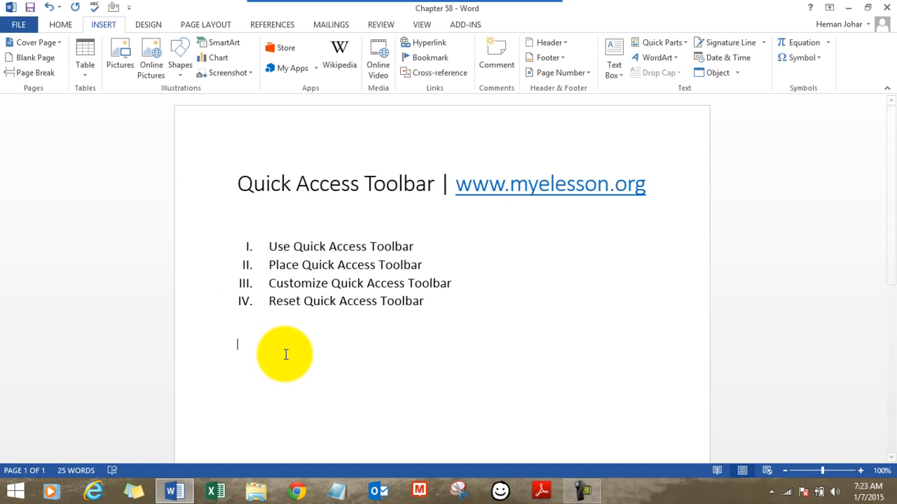